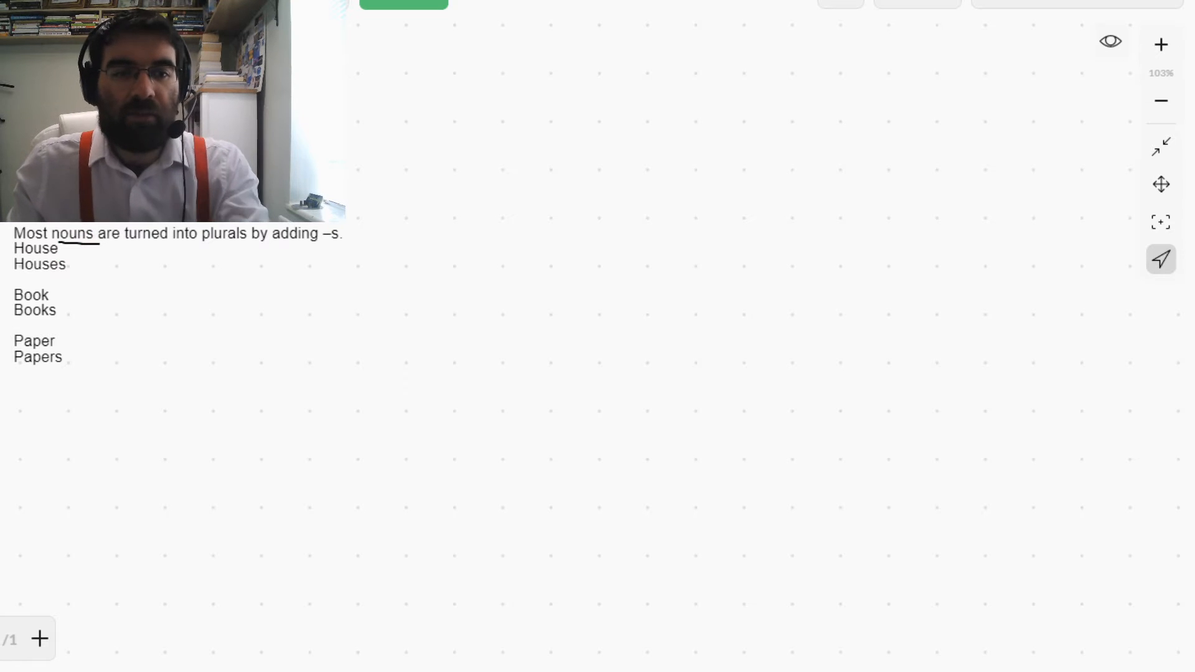
Step: Write "Noun = names of things, people, places, feelings, things." near the top of the board
{"action": "left_click", "coordinate": [485, 141]}
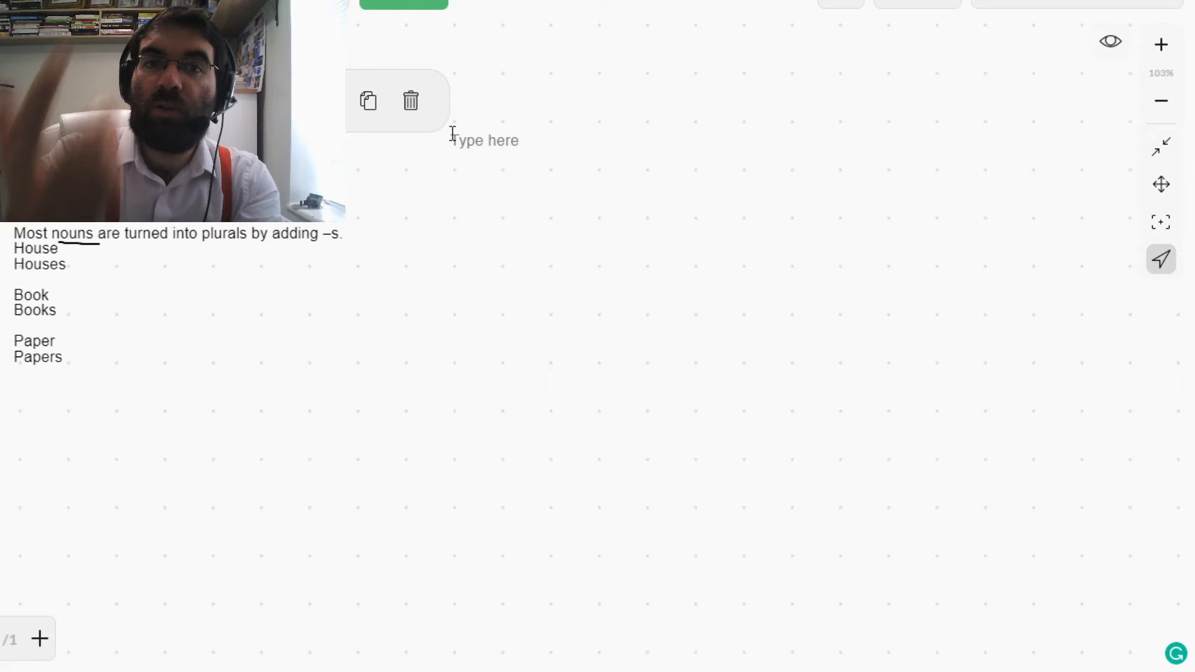
{"action": "type", "text": "nouns ="}
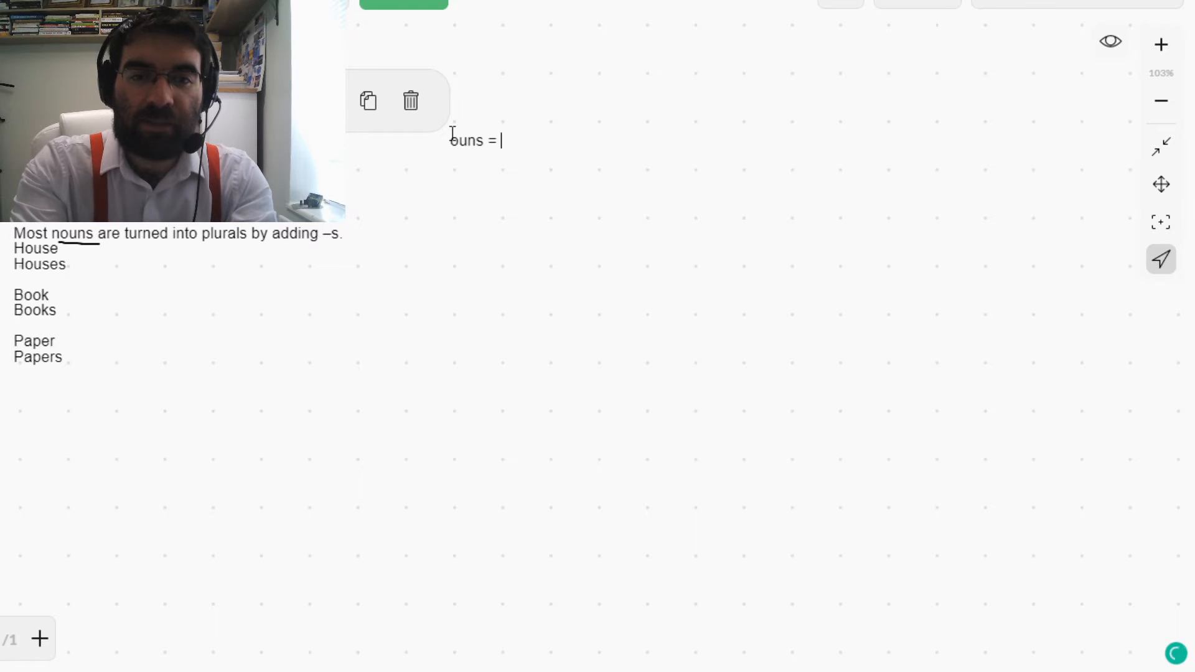
{"action": "type", "text": "Noun"}
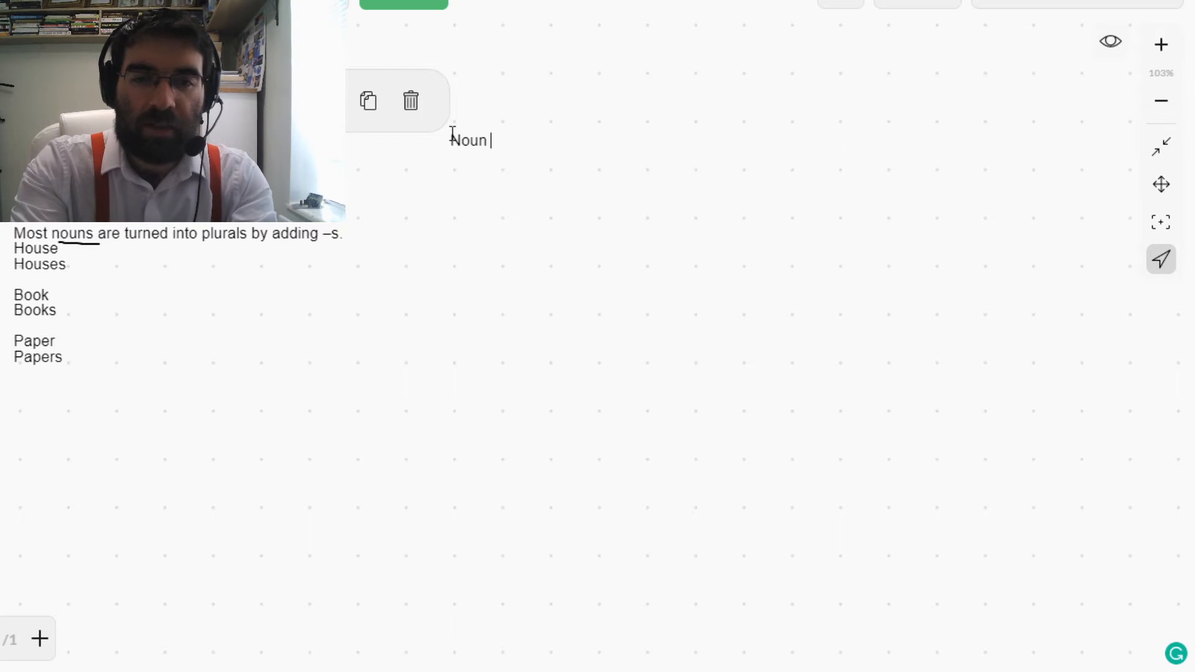
{"action": "type", "text": "="}
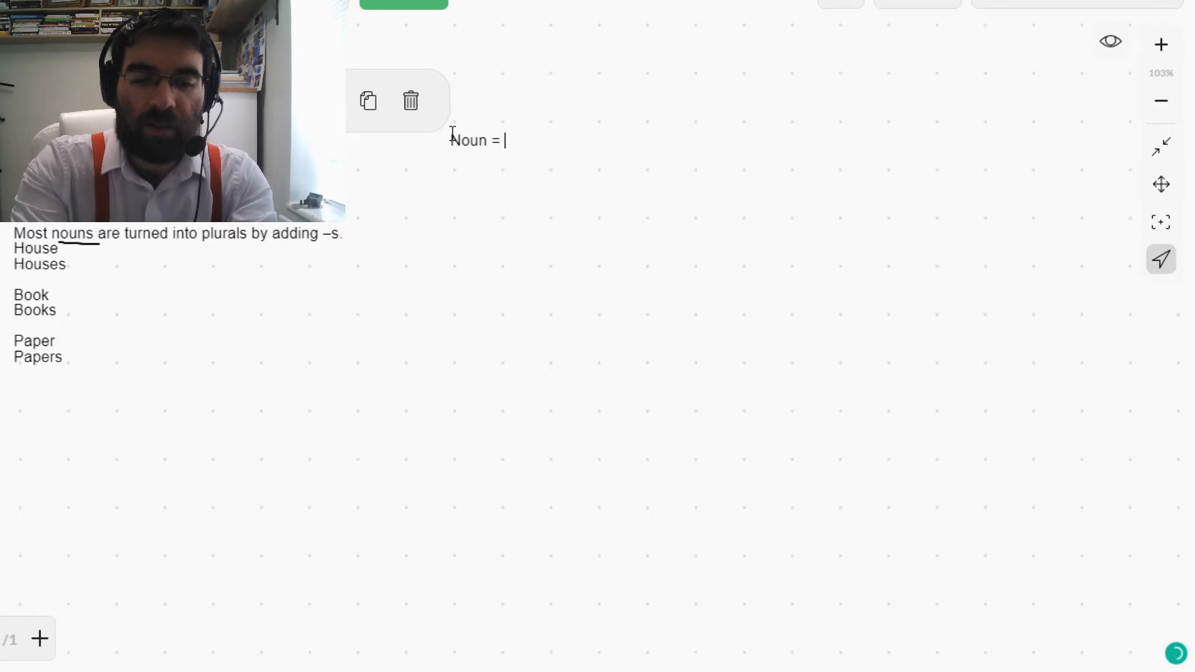
{"action": "type", "text": "names of thins"}
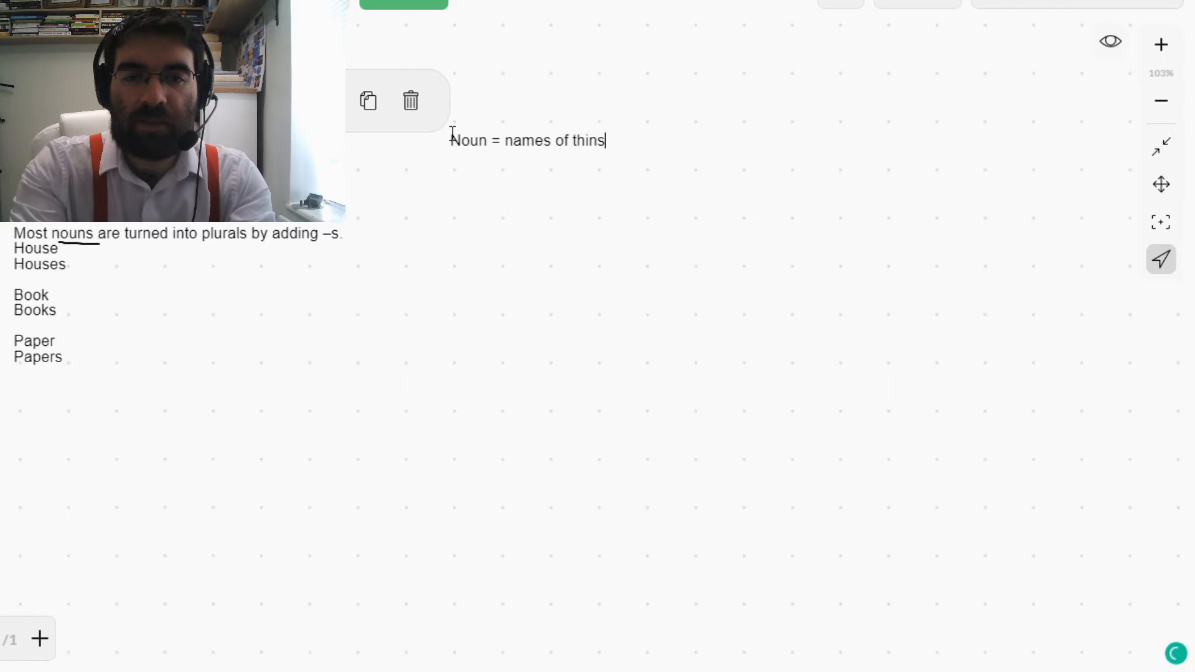
{"action": "type", "text": "gs,"}
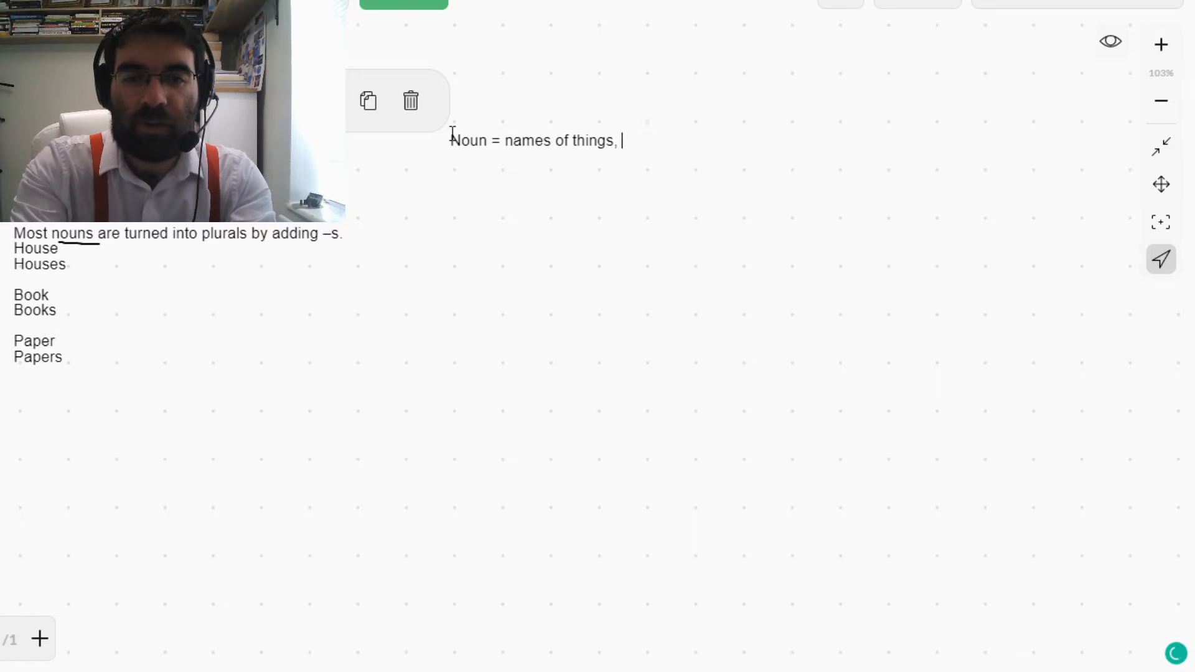
{"action": "type", "text": "people, places,"}
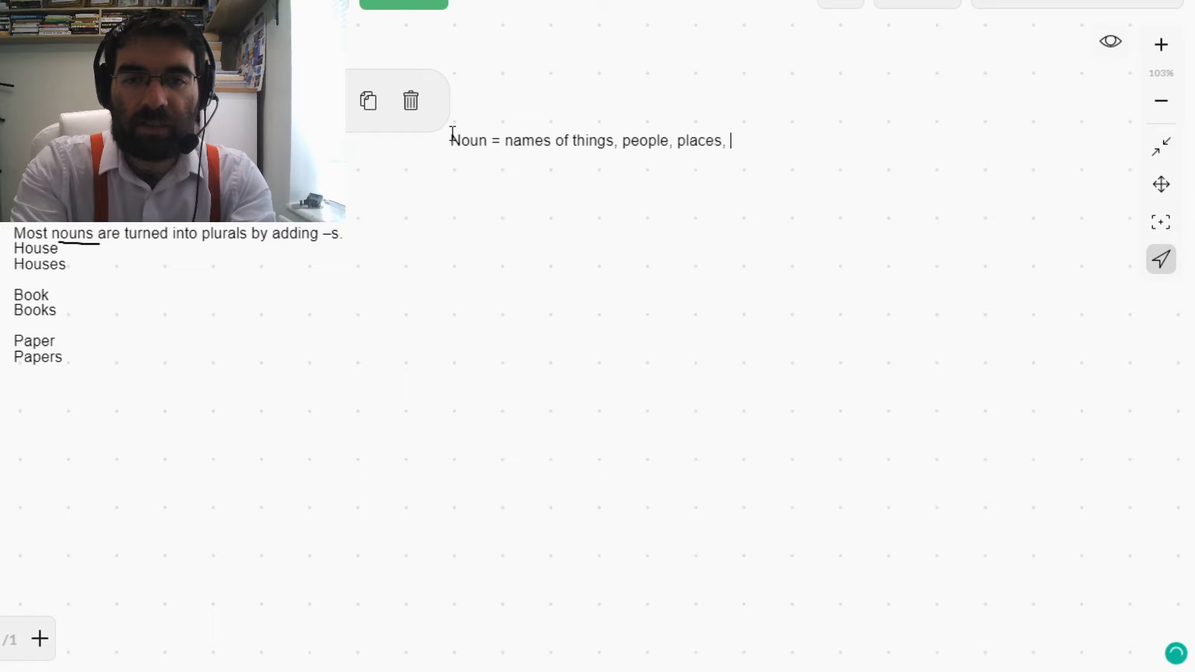
{"action": "type", "text": "feelings, th"}
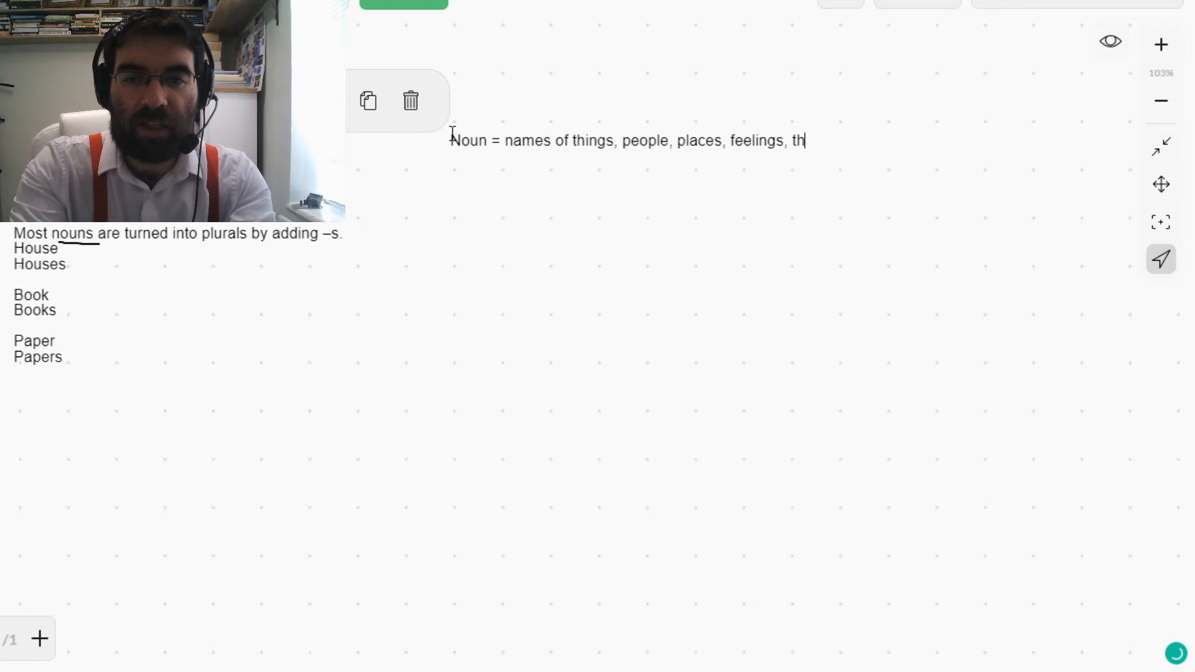
{"action": "type", "text": "ings."}
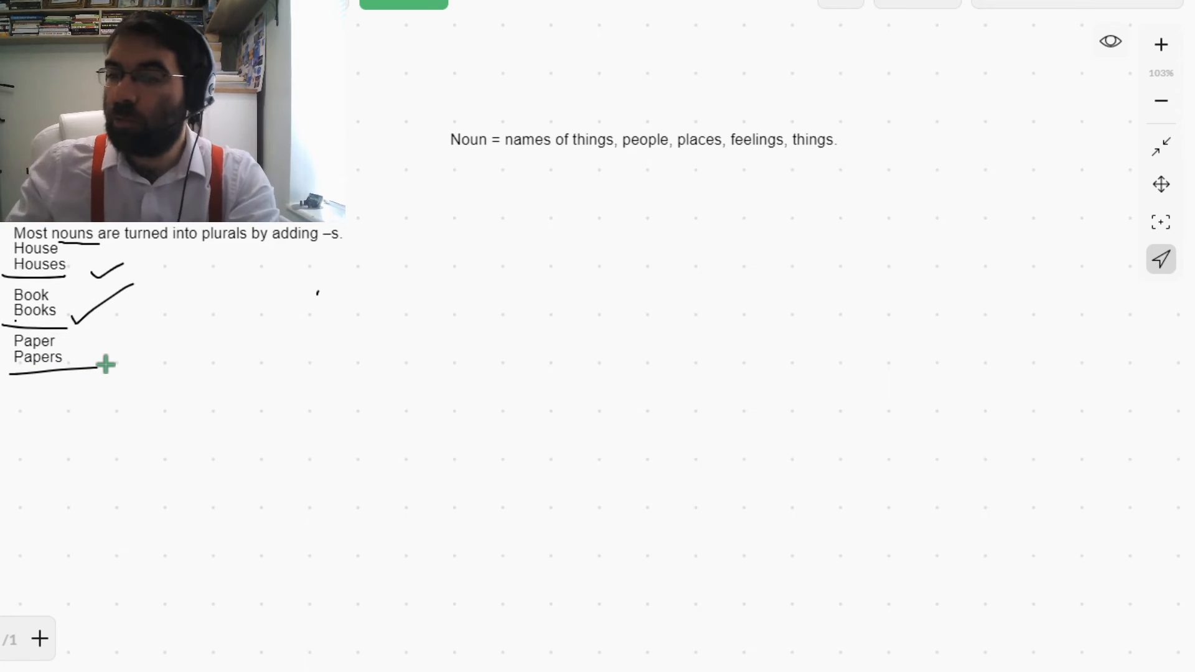
Step: Add a column below the examples with Cup/Cups, Wallet/Wallets, Phone/Phones and Wall/Walls
{"action": "left_click", "coordinate": [108, 365]}
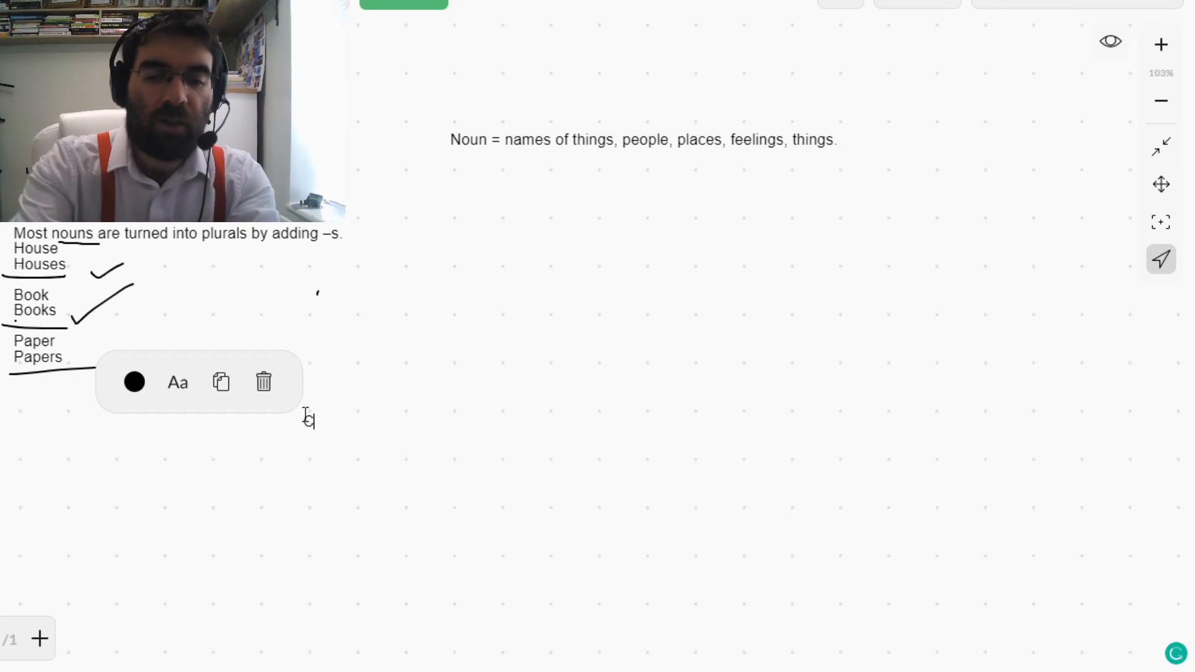
{"action": "type", "text": "Cup"}
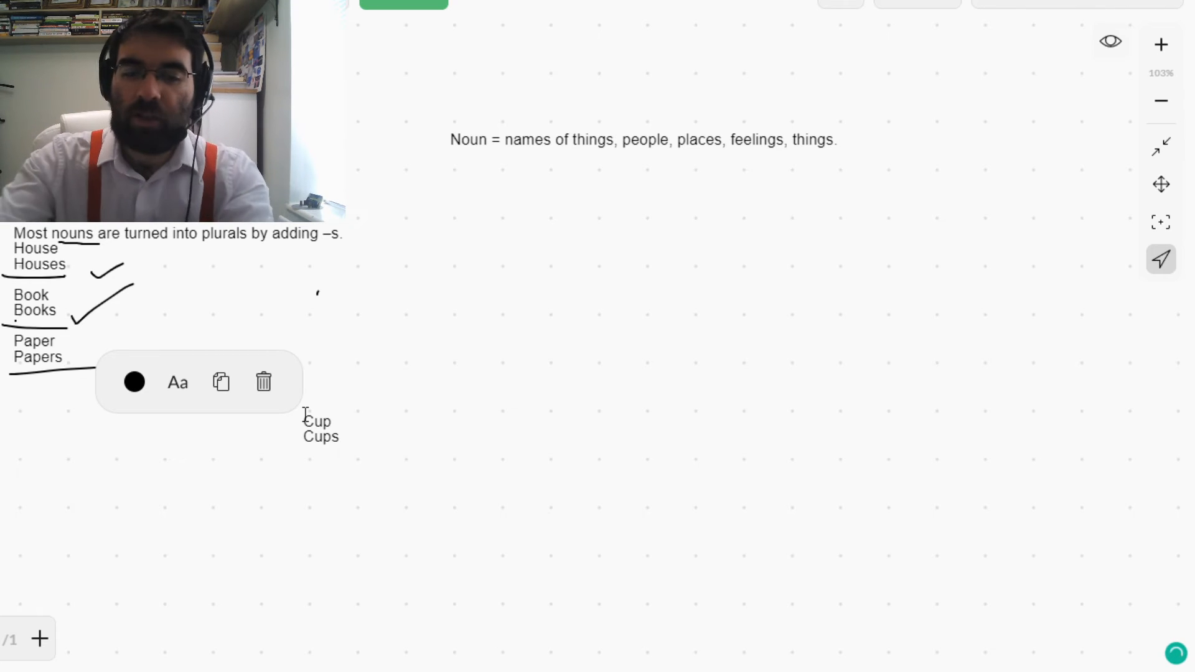
{"action": "type", "text": "Wallet"}
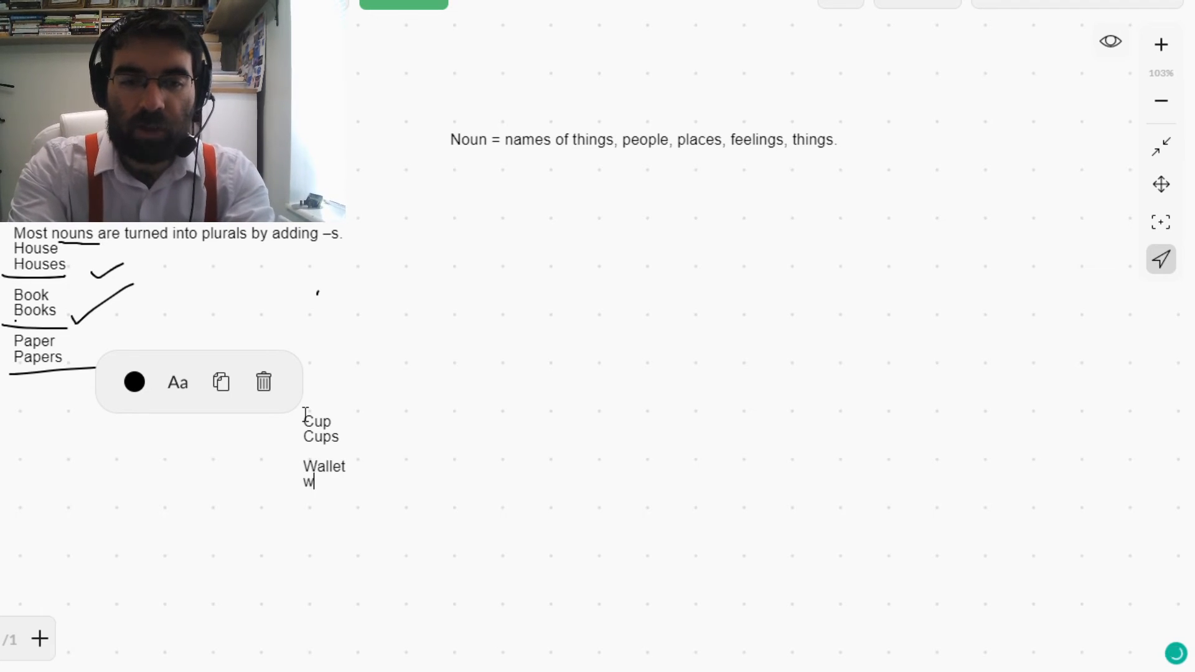
{"action": "type", "text": "allets"}
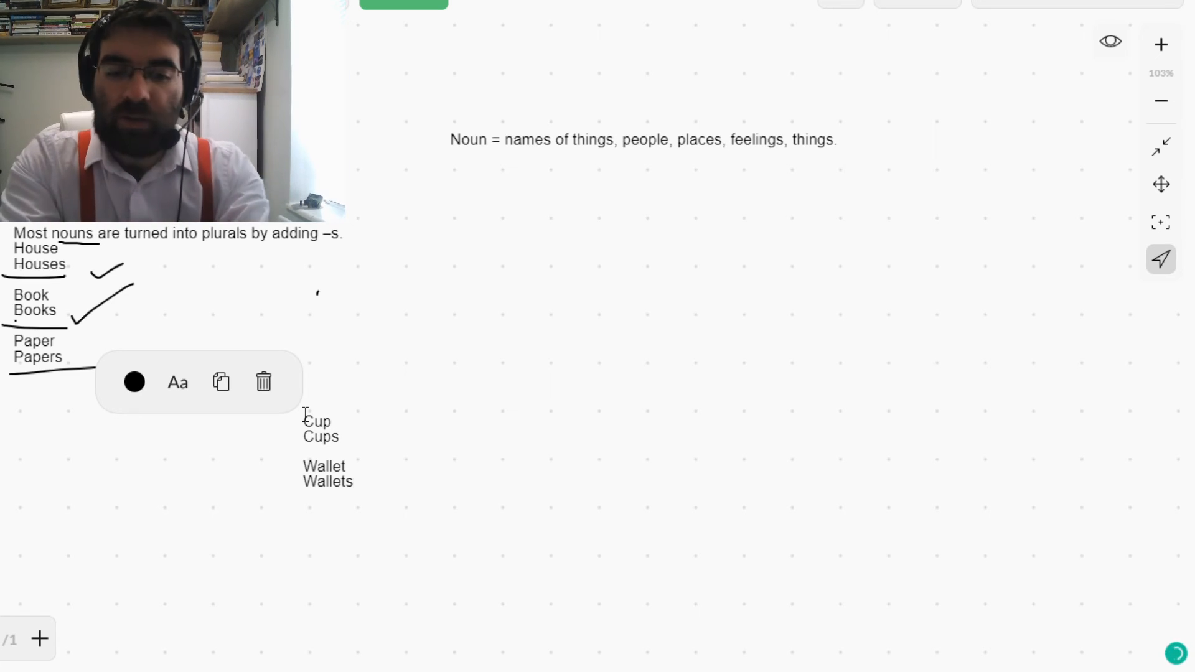
{"action": "type", "text": "Phone"}
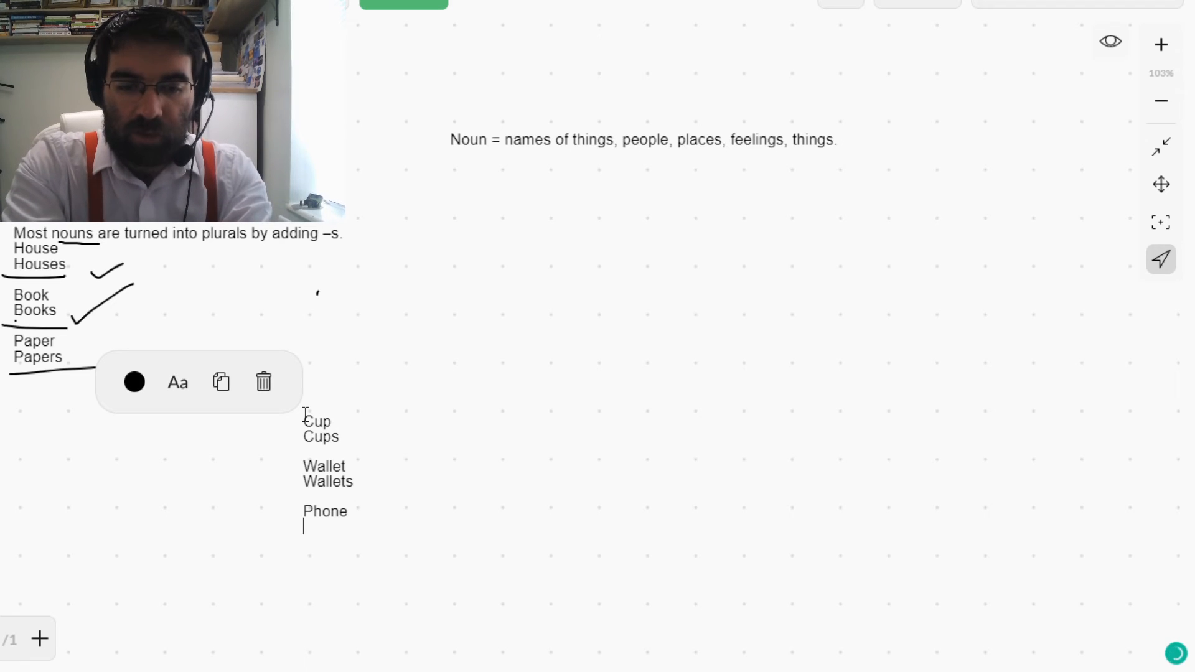
{"action": "type", "text": "Phones"}
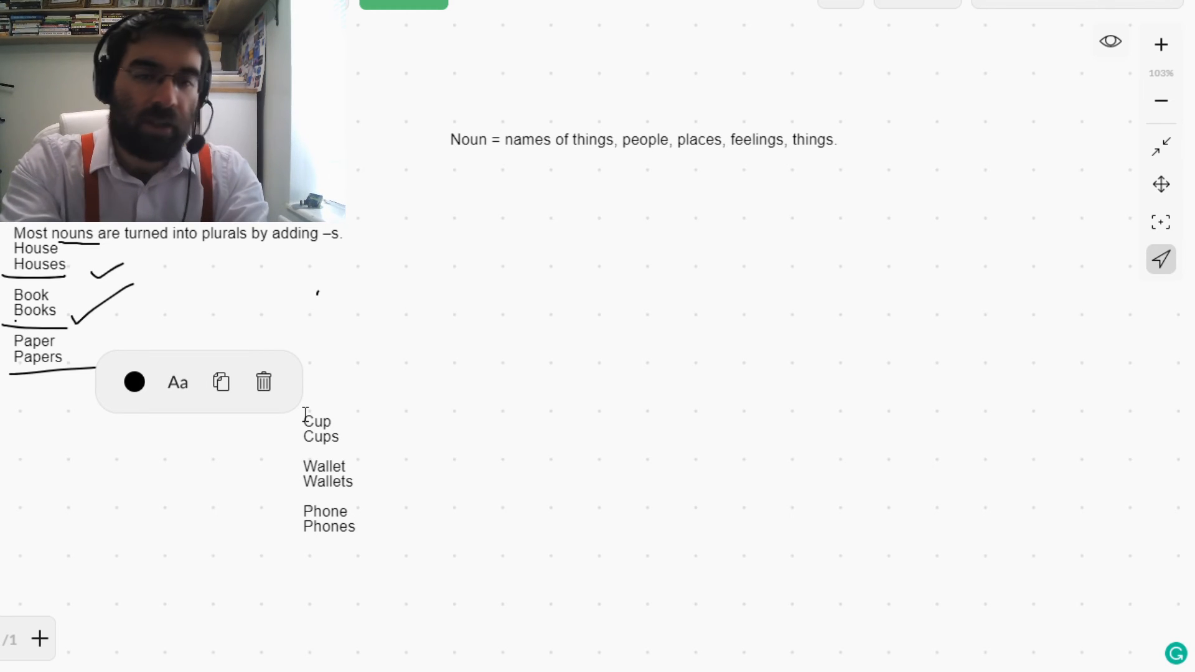
{"action": "type", "text": "Wall"}
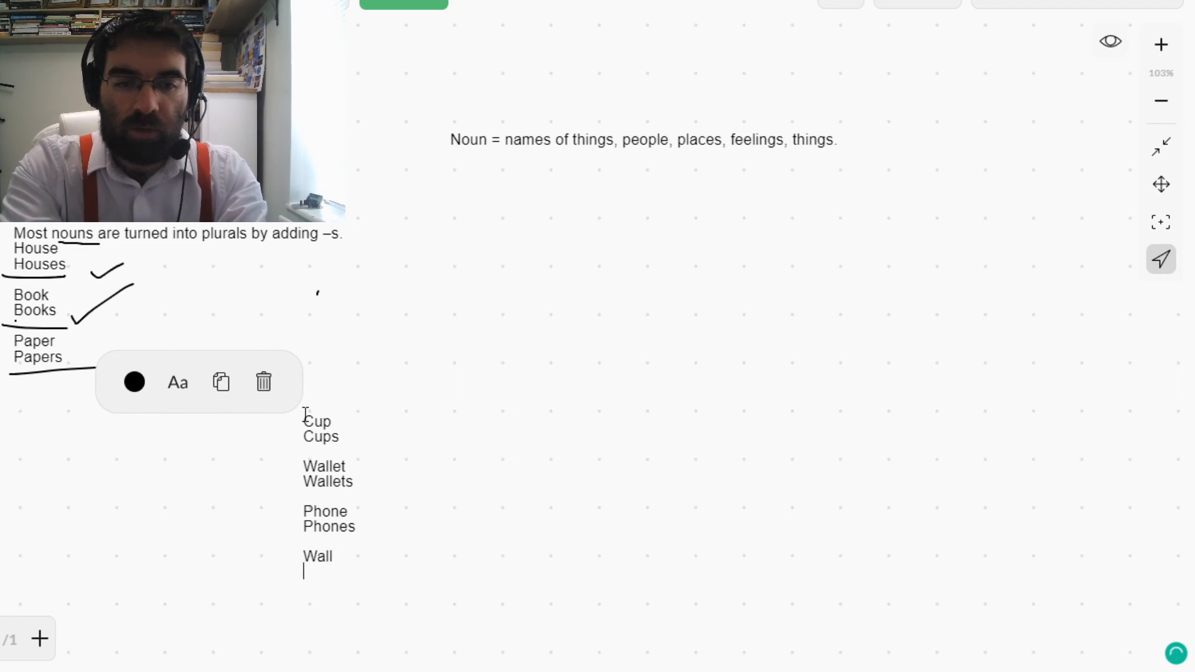
{"action": "type", "text": "Walls"}
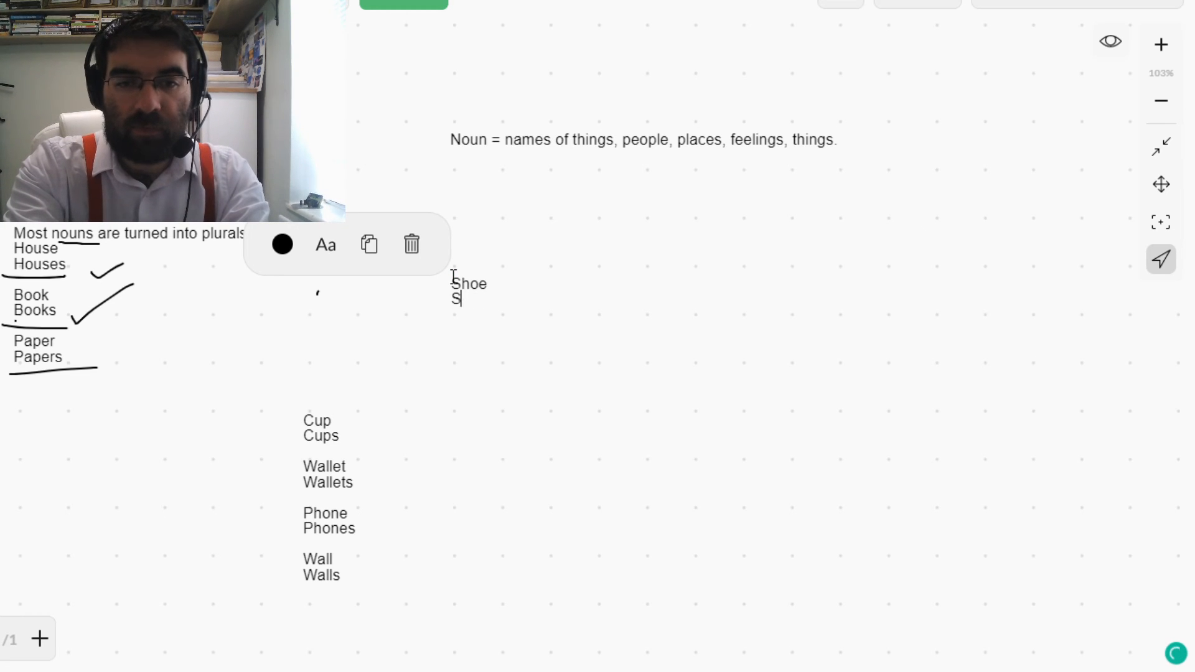
Step: Add a second column with Shoe/Shoes, Table/Tables, Frame/Frames and Picture/Pictures
{"action": "type", "text": "hoes"}
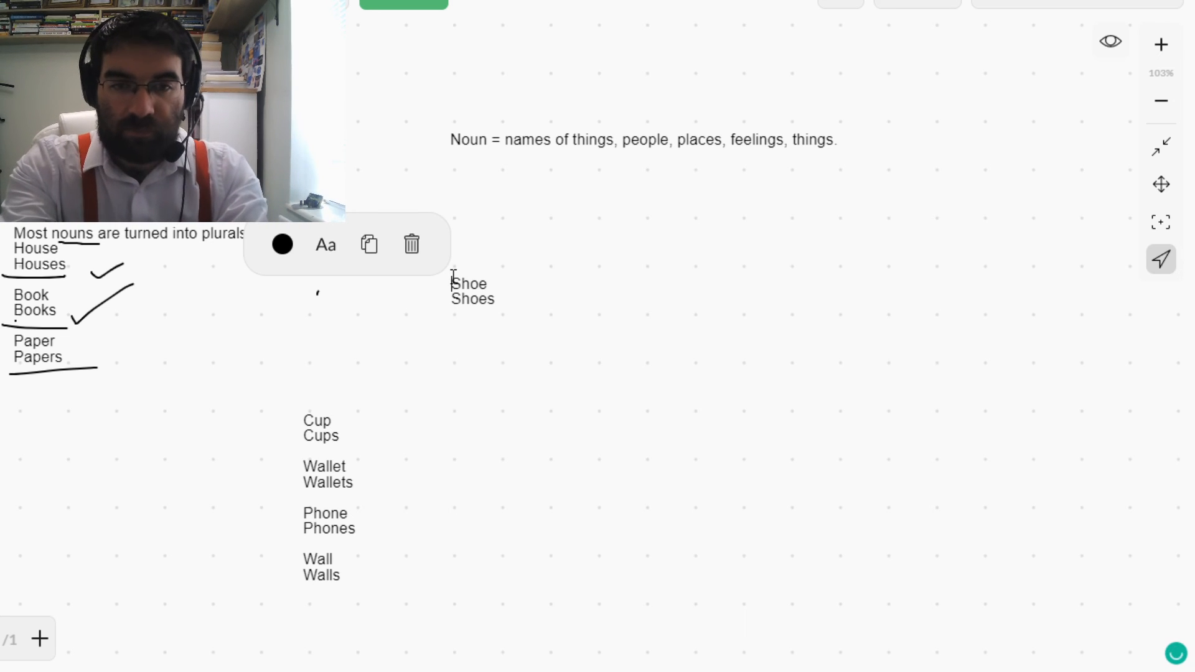
{"action": "type", "text": "Table"}
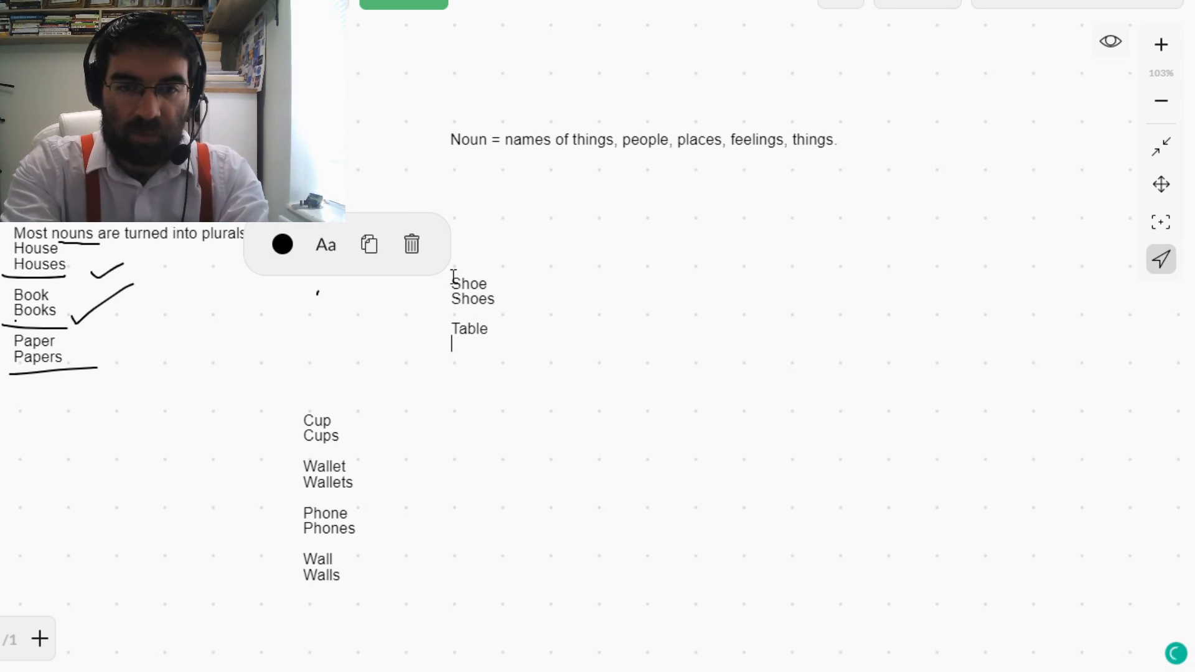
{"action": "type", "text": "Tables"}
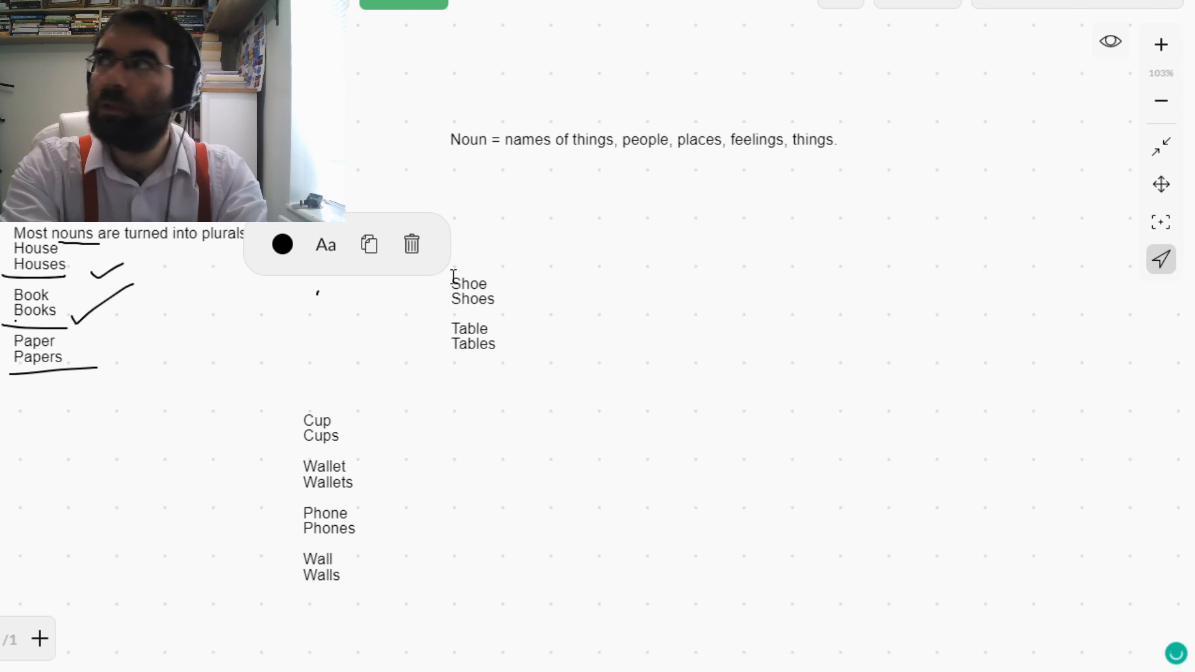
{"action": "type", "text": "Frame"}
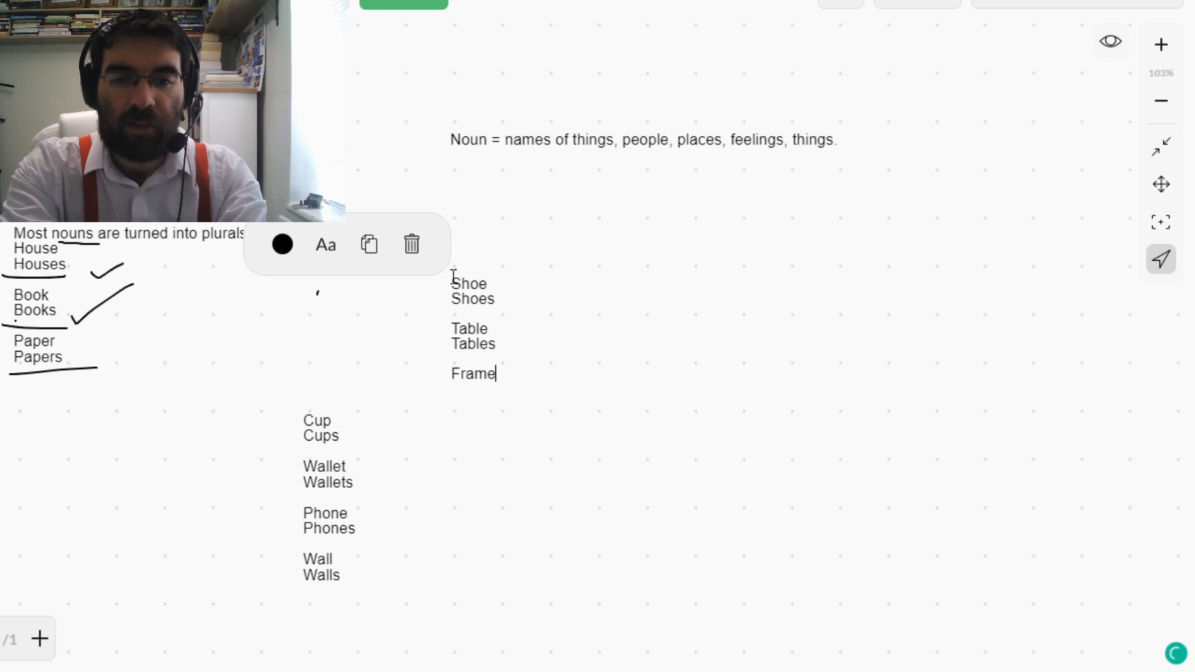
{"action": "type", "text": "Frames"}
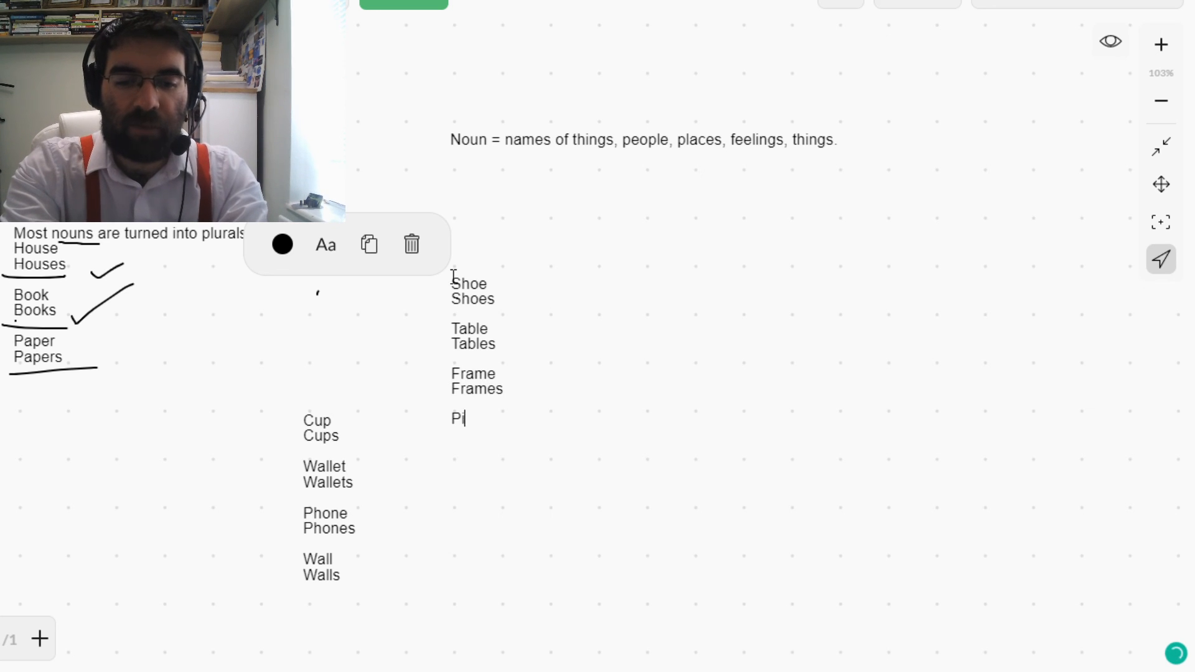
{"action": "type", "text": "cture"}
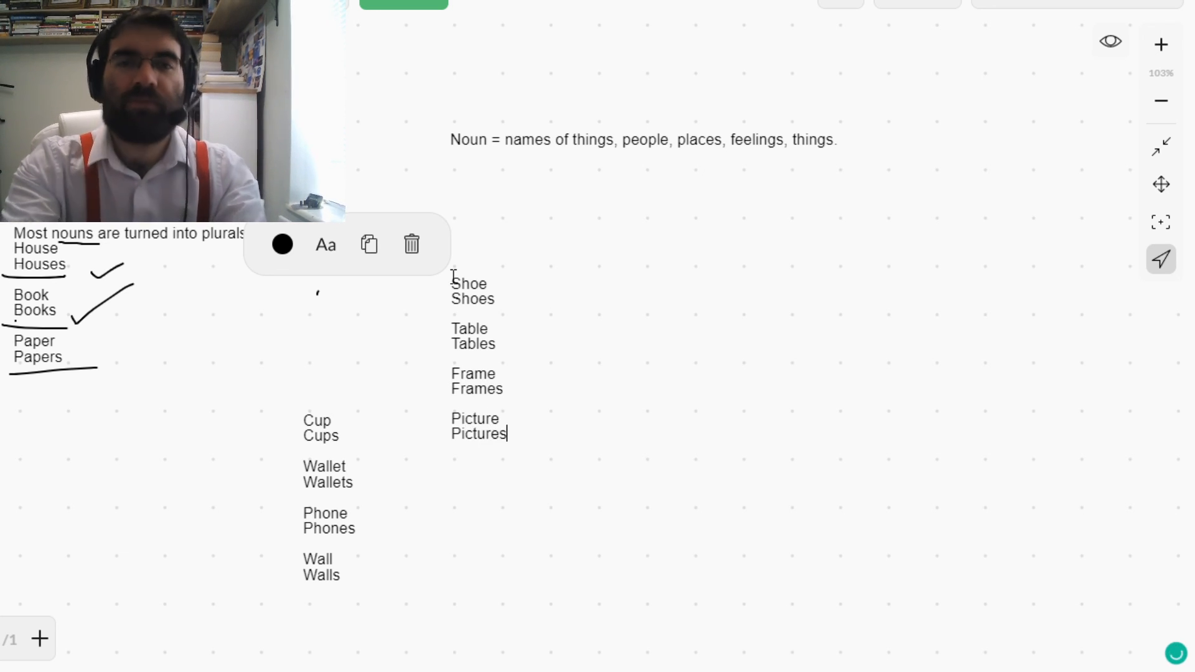